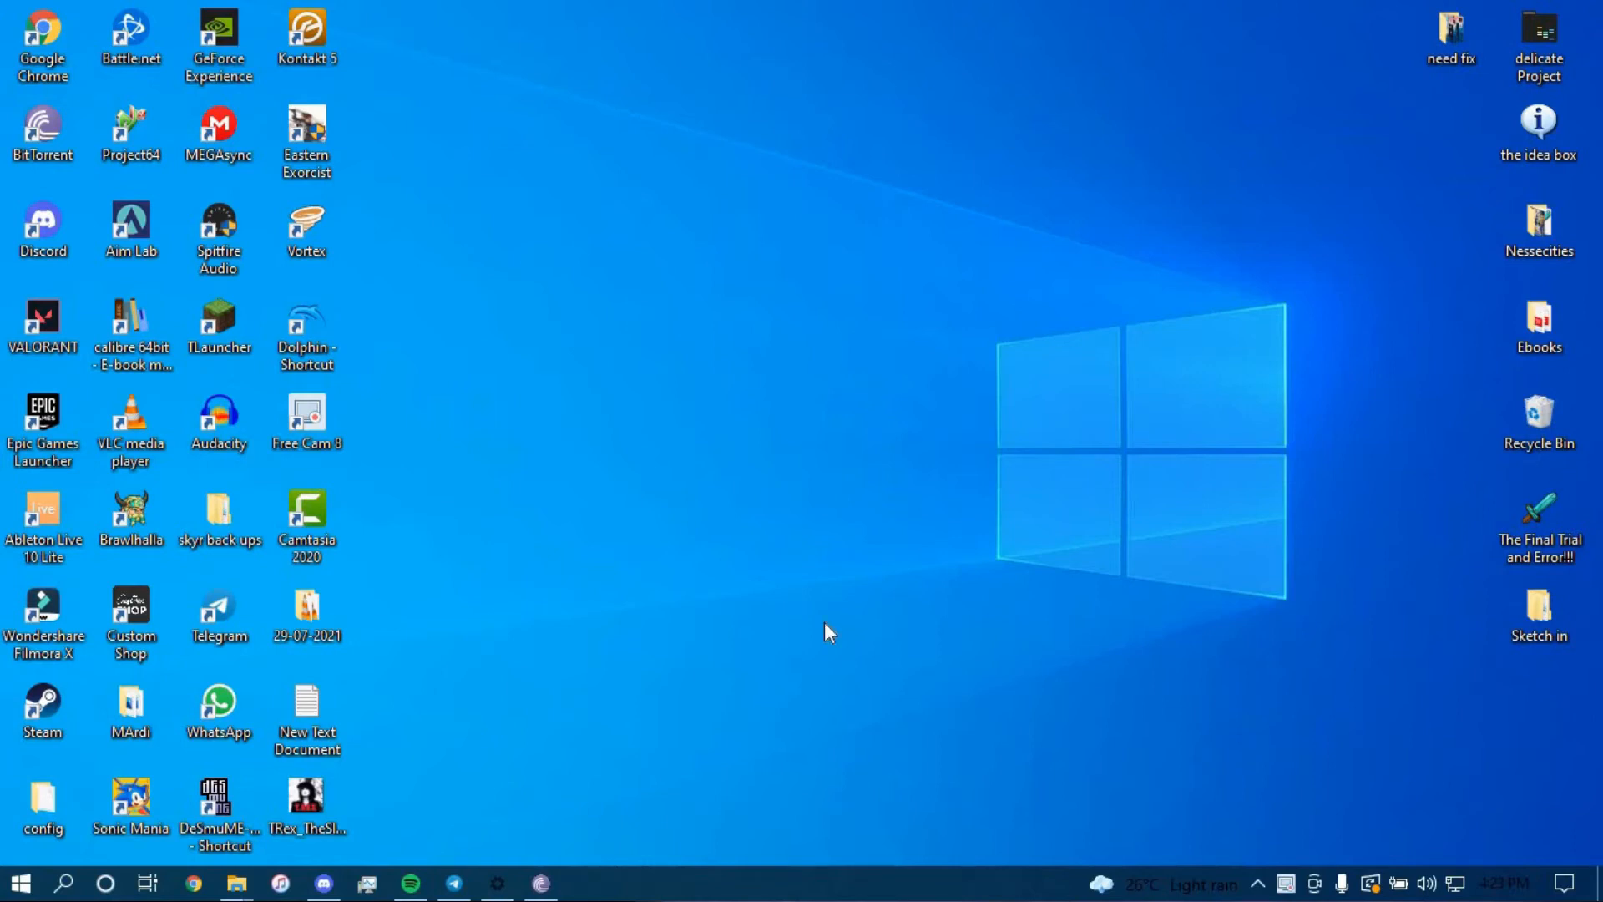
mouse_move(843, 613)
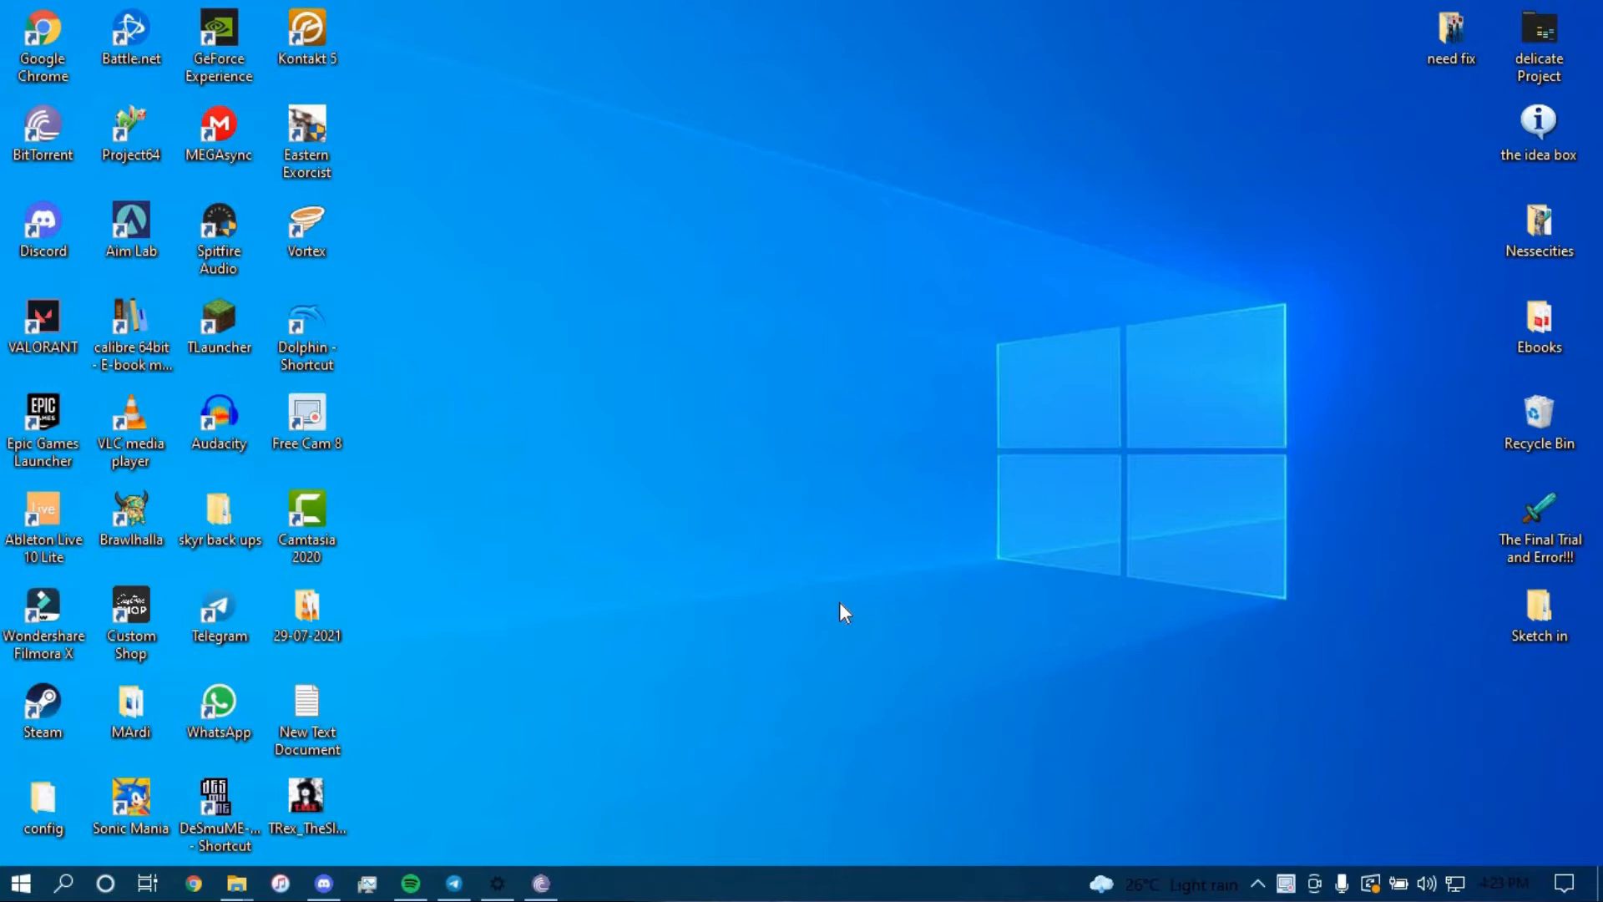
mouse_move(838, 615)
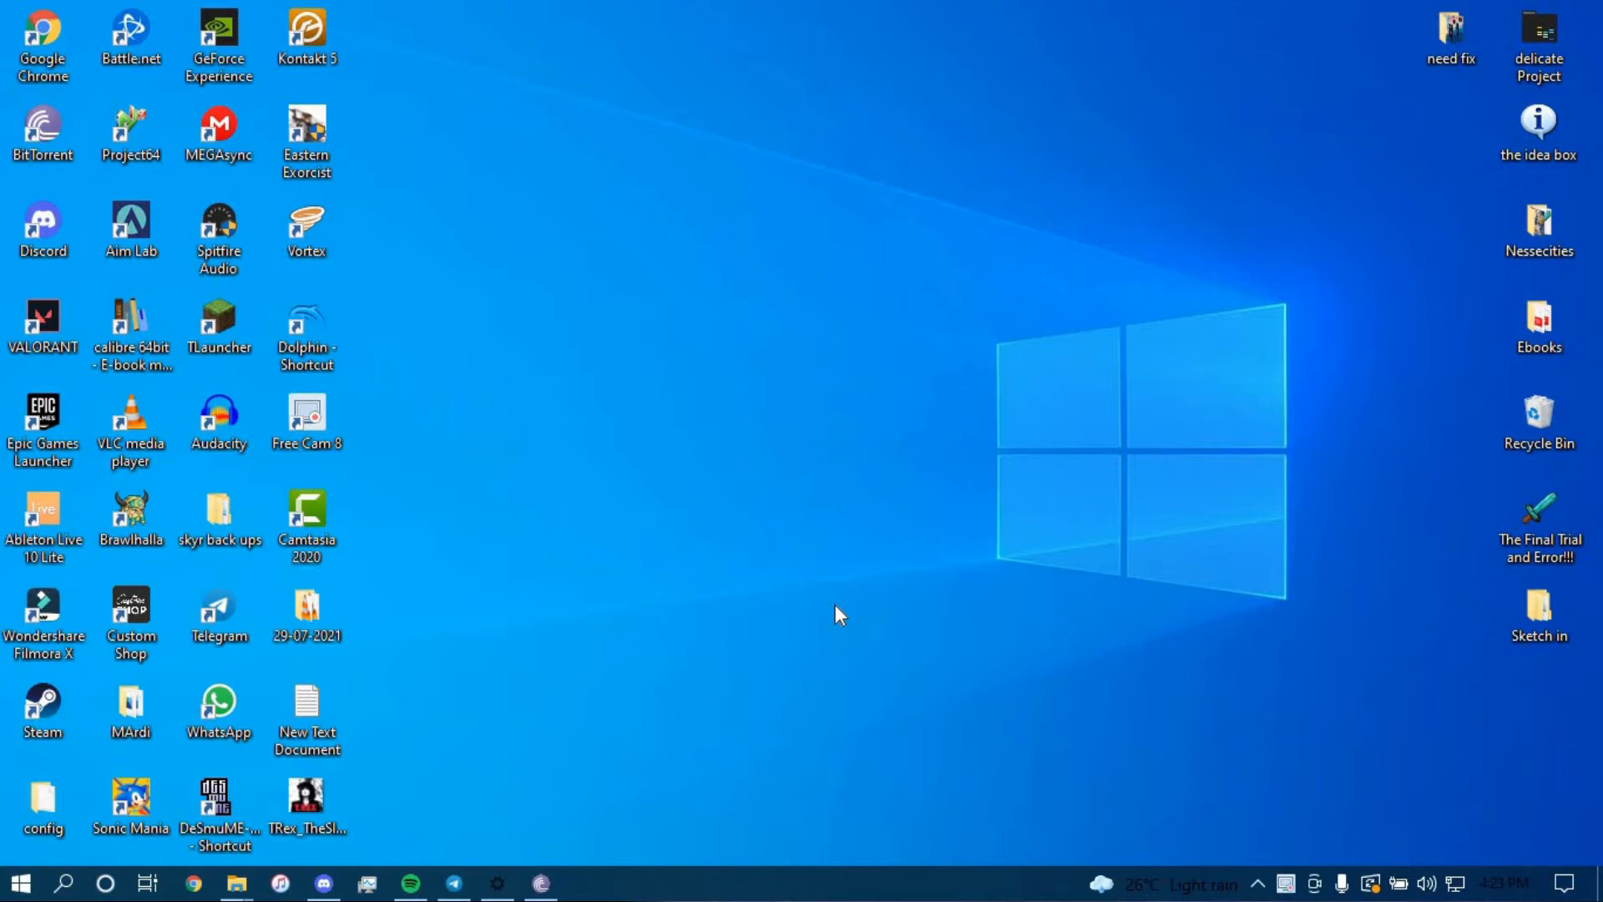
mouse_move(813, 615)
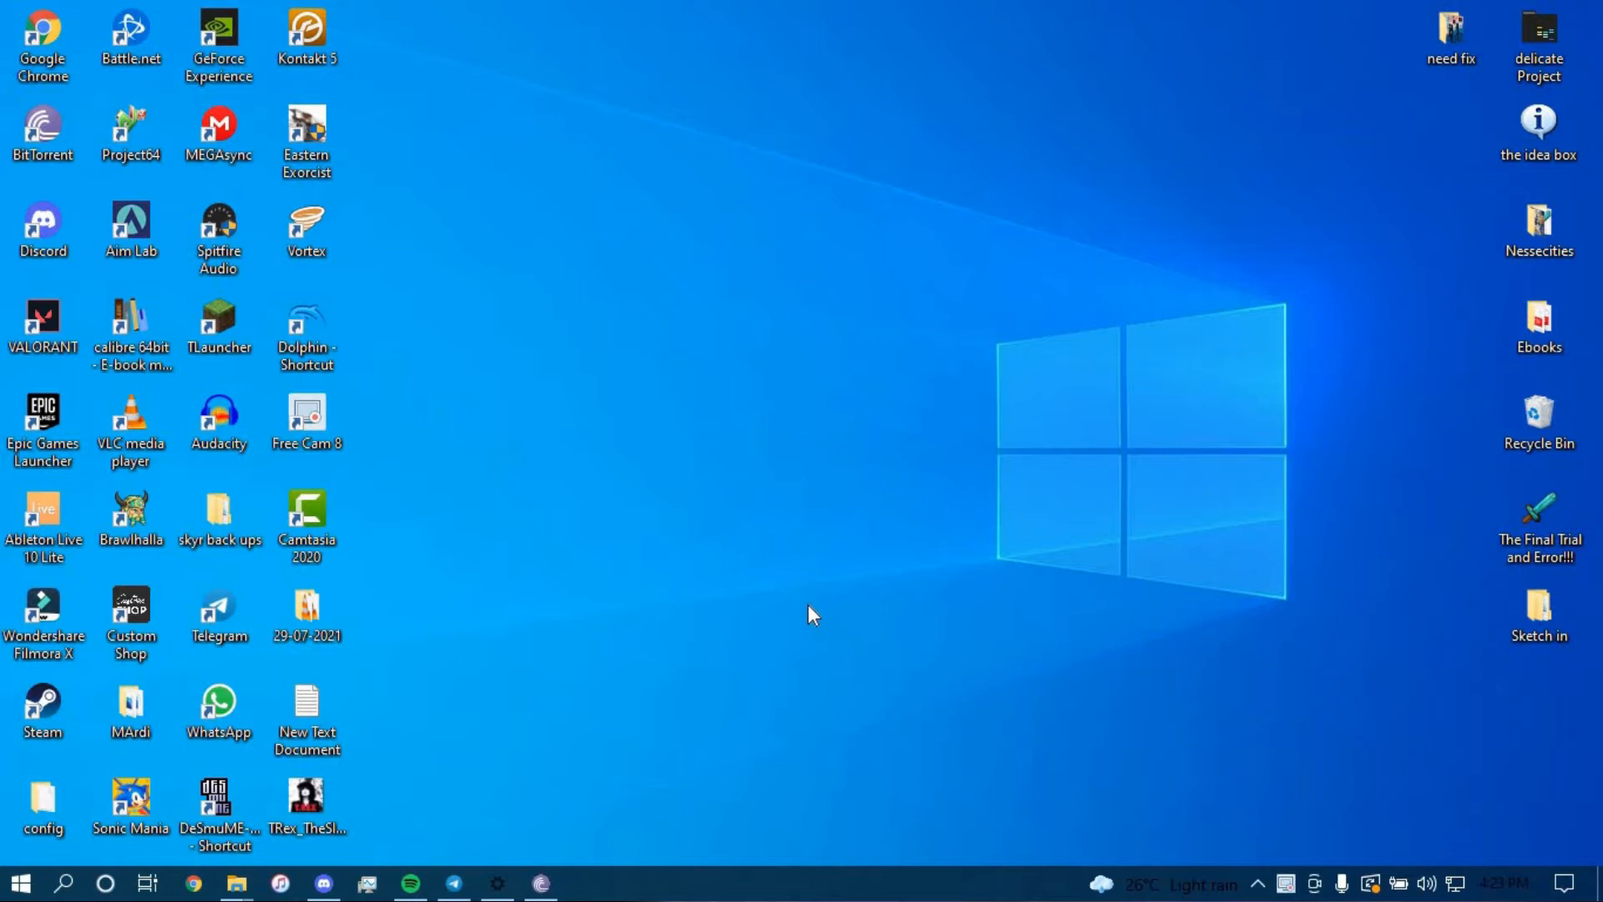
Step: Launch Chrome with the WORK profile and go to gmail.com from the address bar
double_click(41, 40)
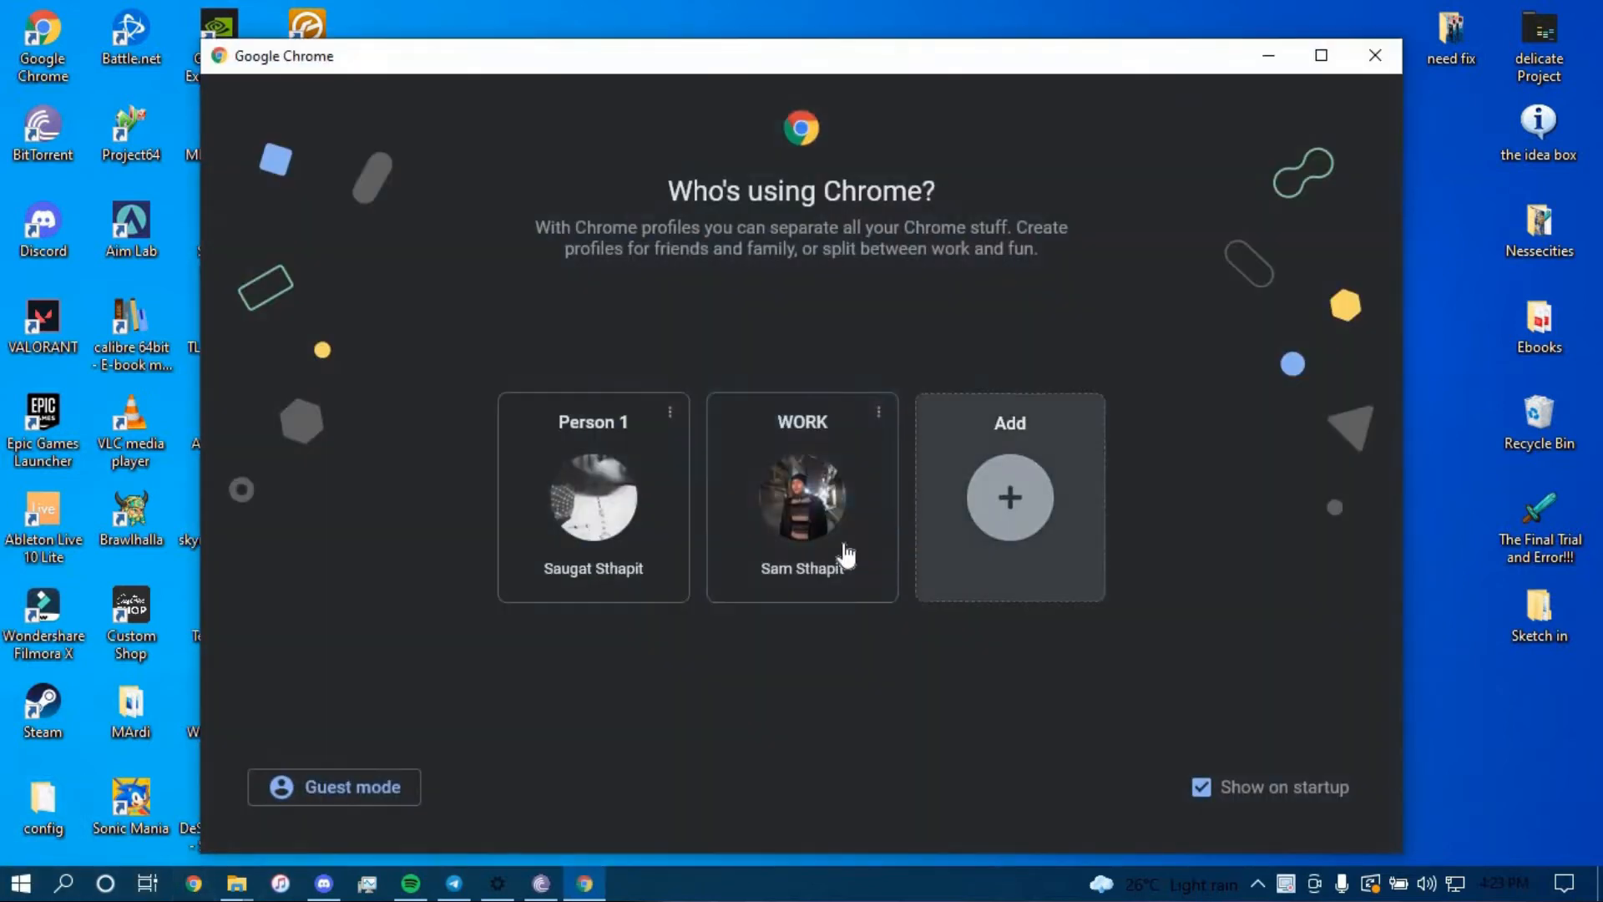
click(802, 497)
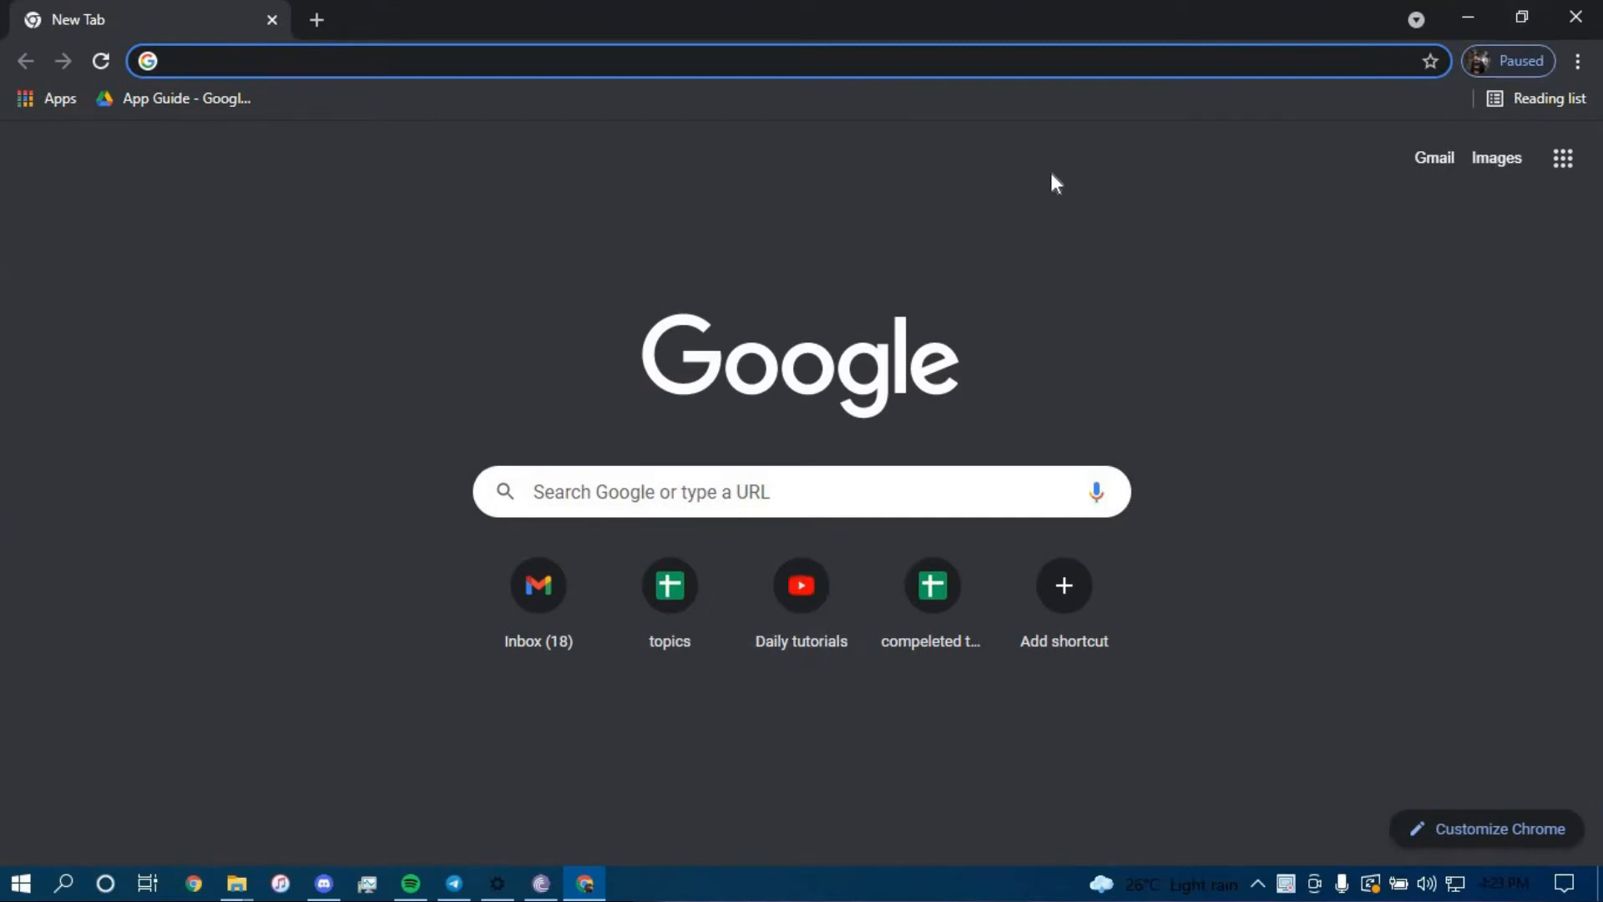
click(409, 60)
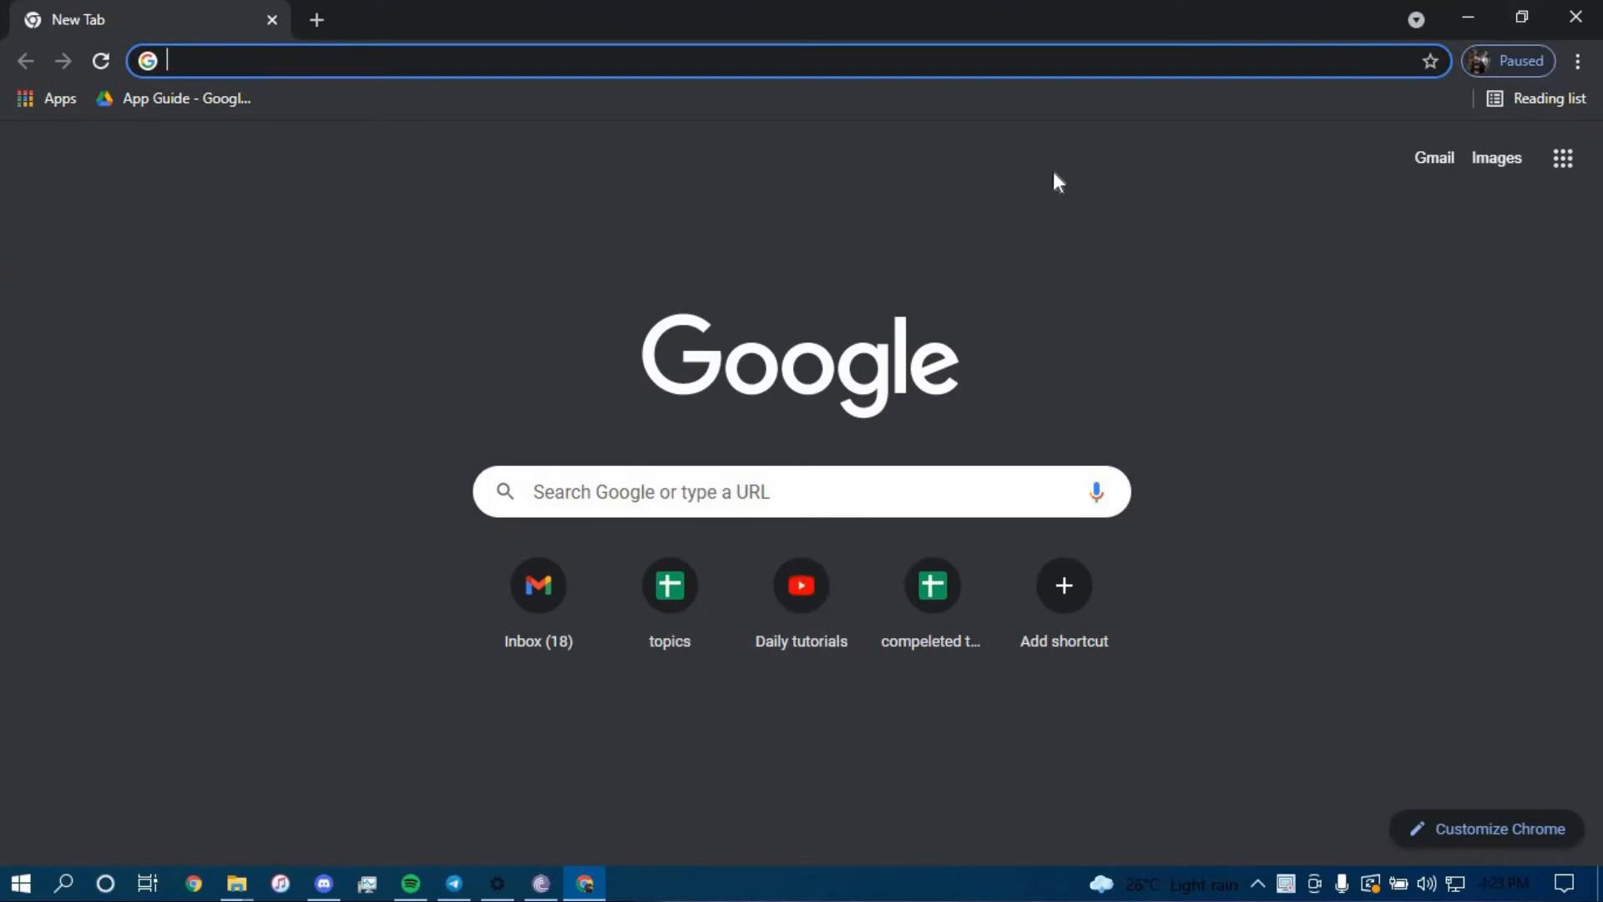
text(gmail.com)
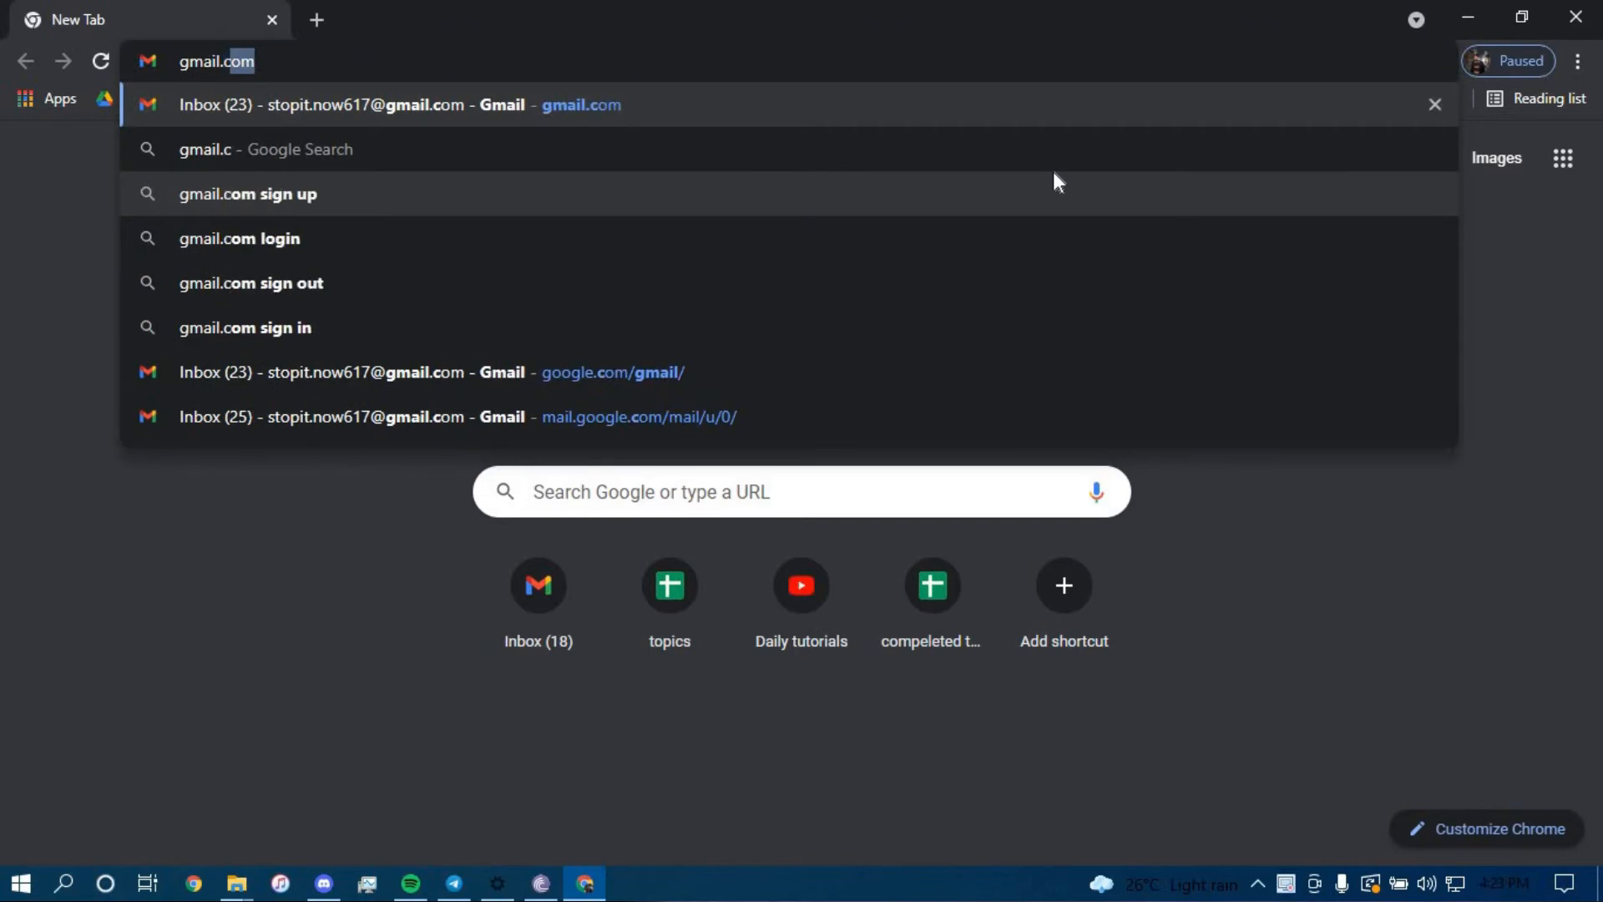
key(Enter)
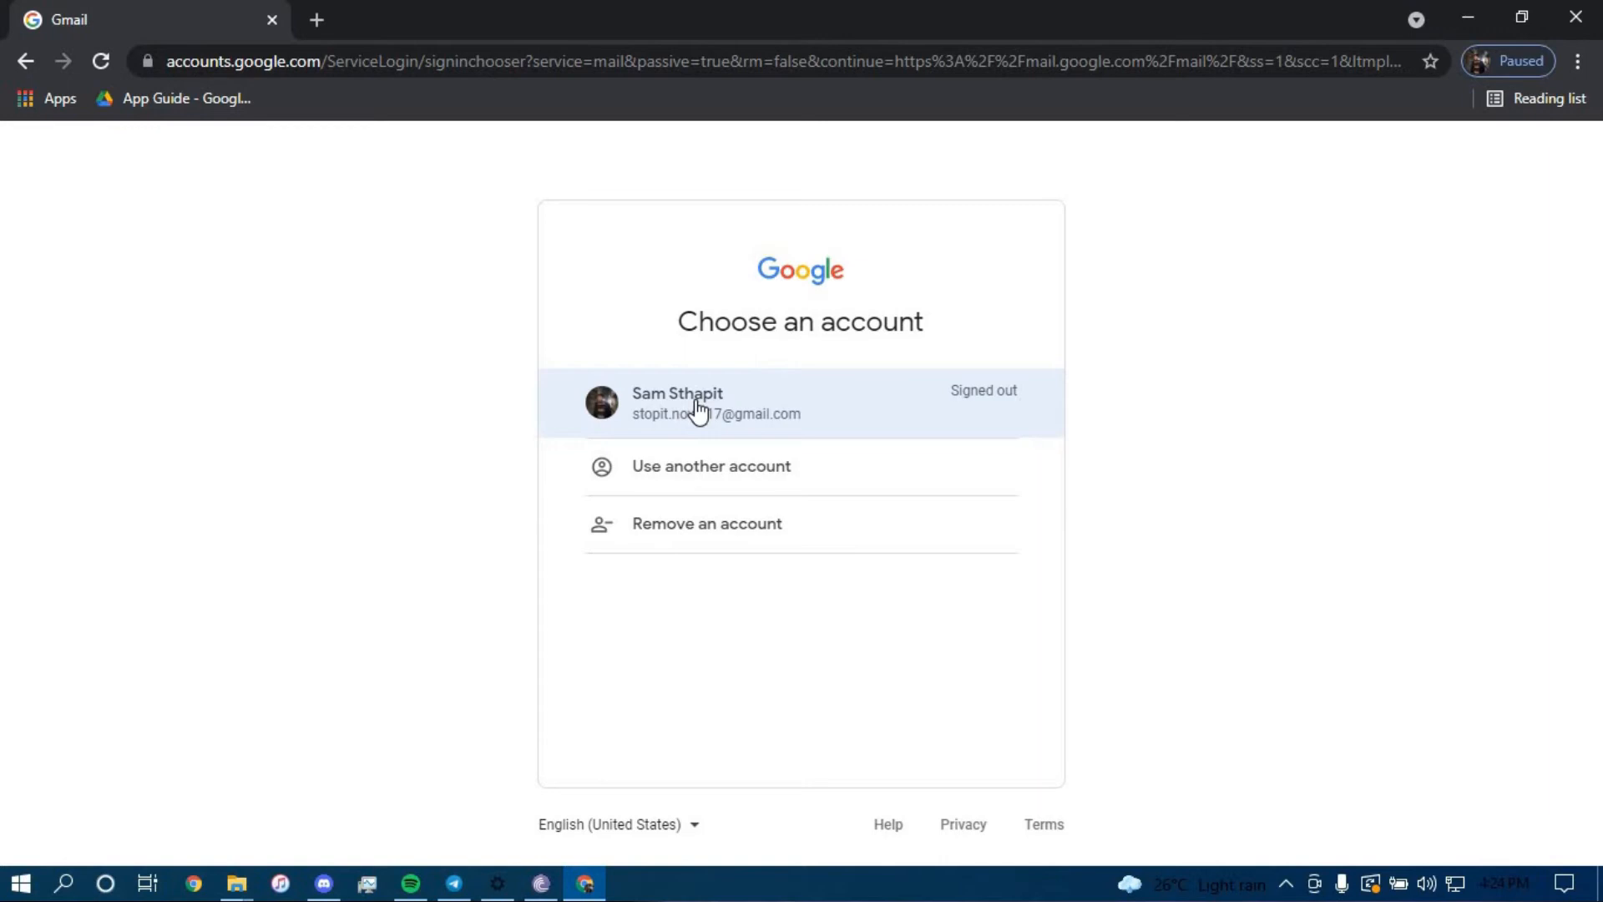
mouse_move(633, 505)
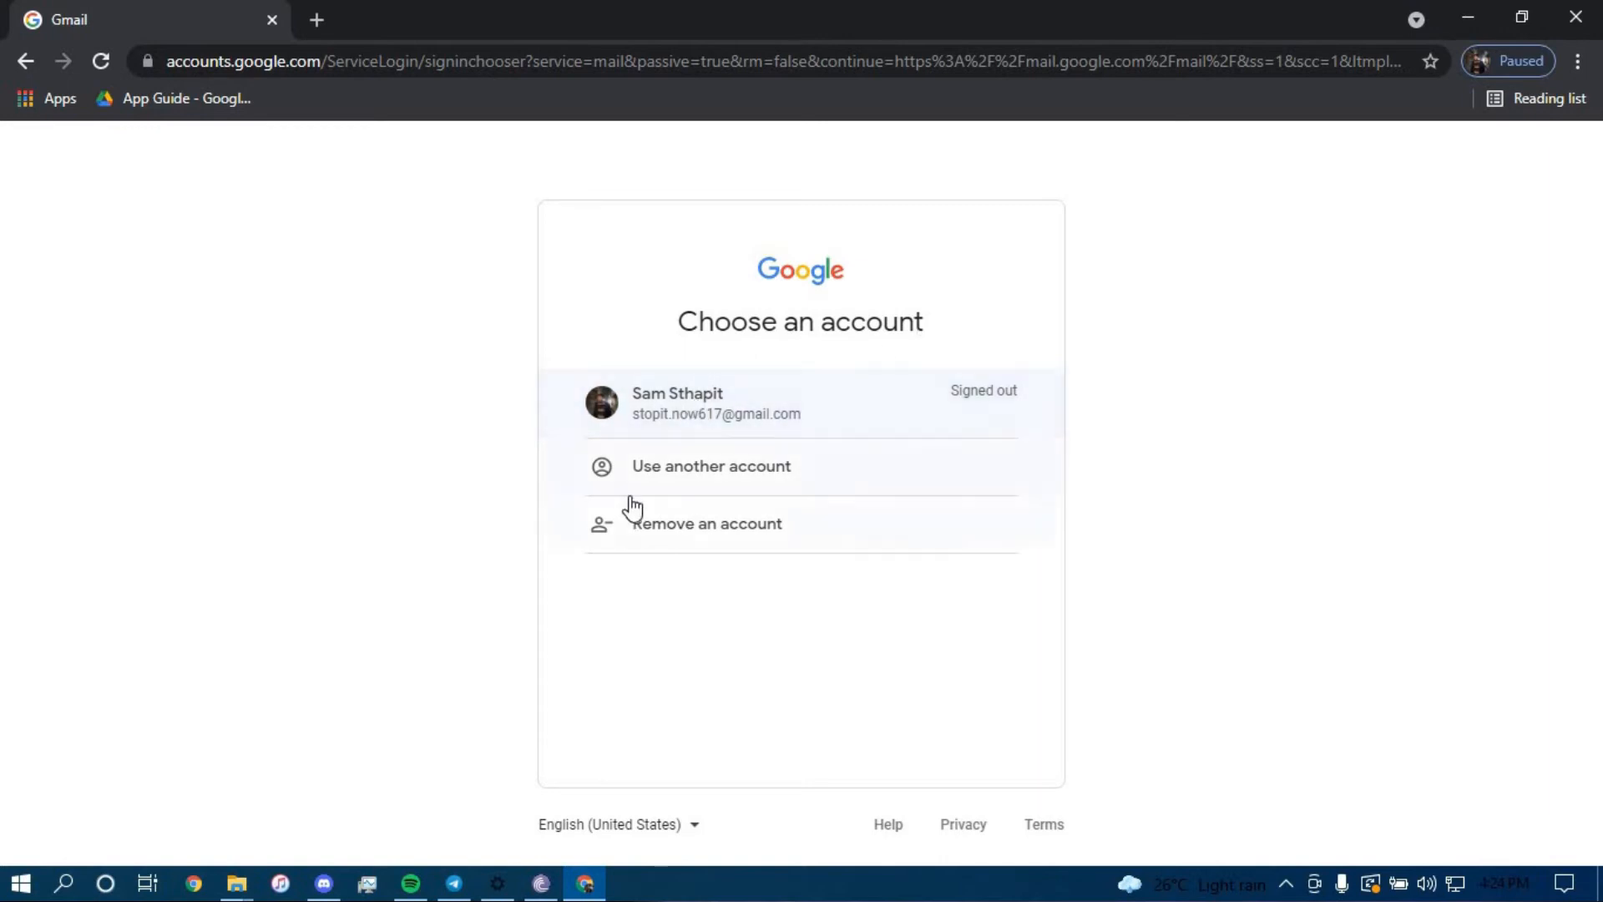
mouse_move(720, 466)
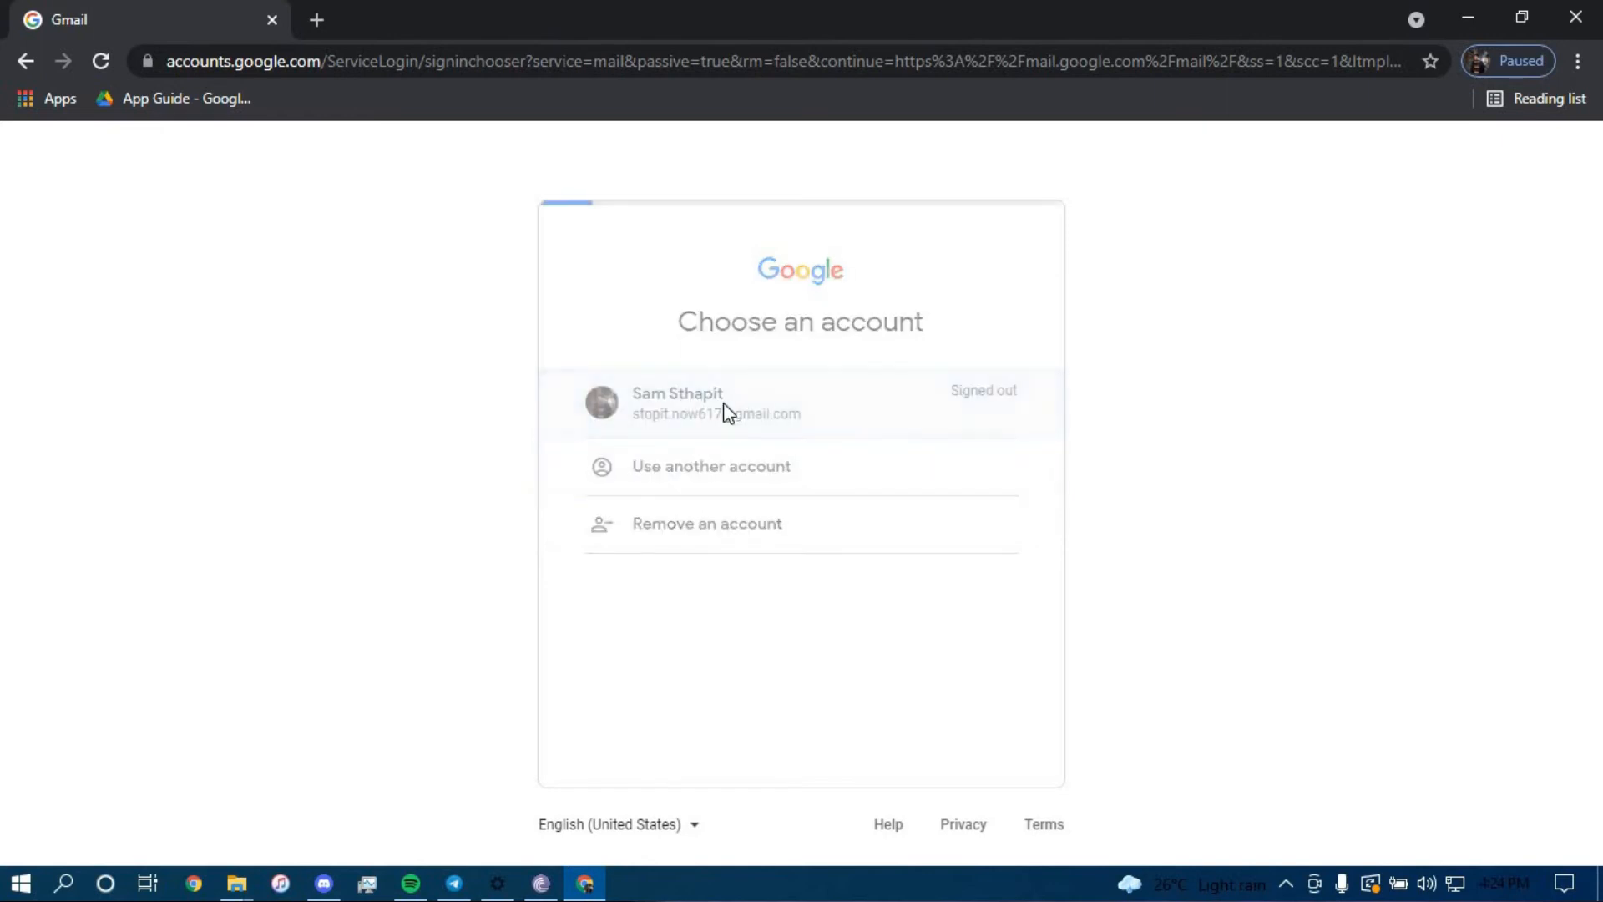
Step: Enter the saved account's password and submit it with Next to load the Gmail inbox
click(716, 403)
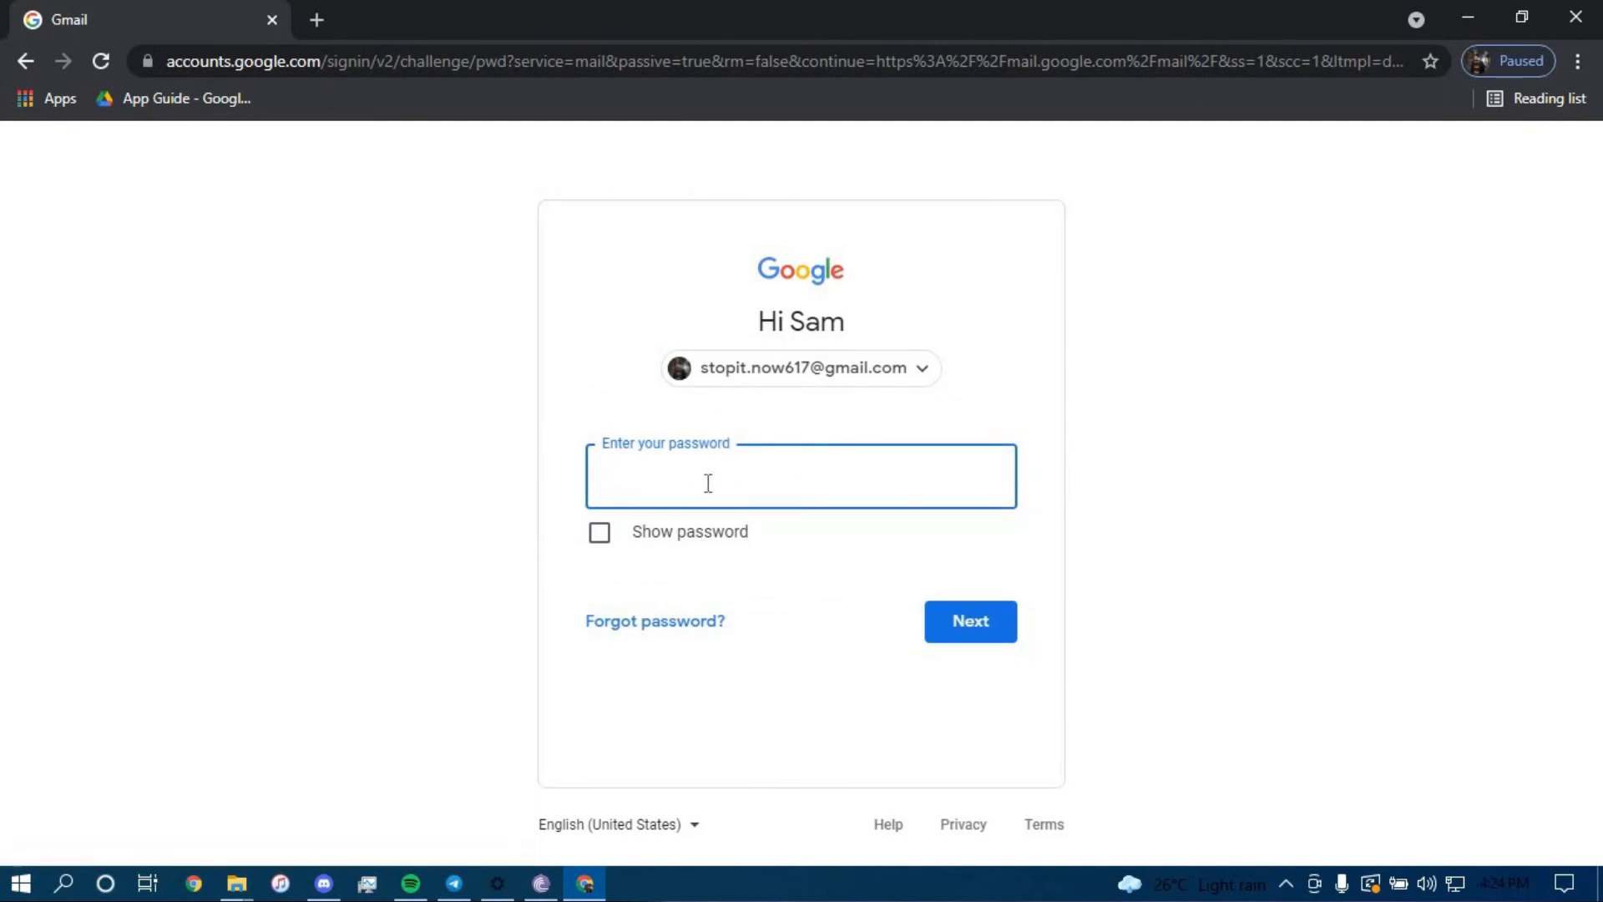
text(password)
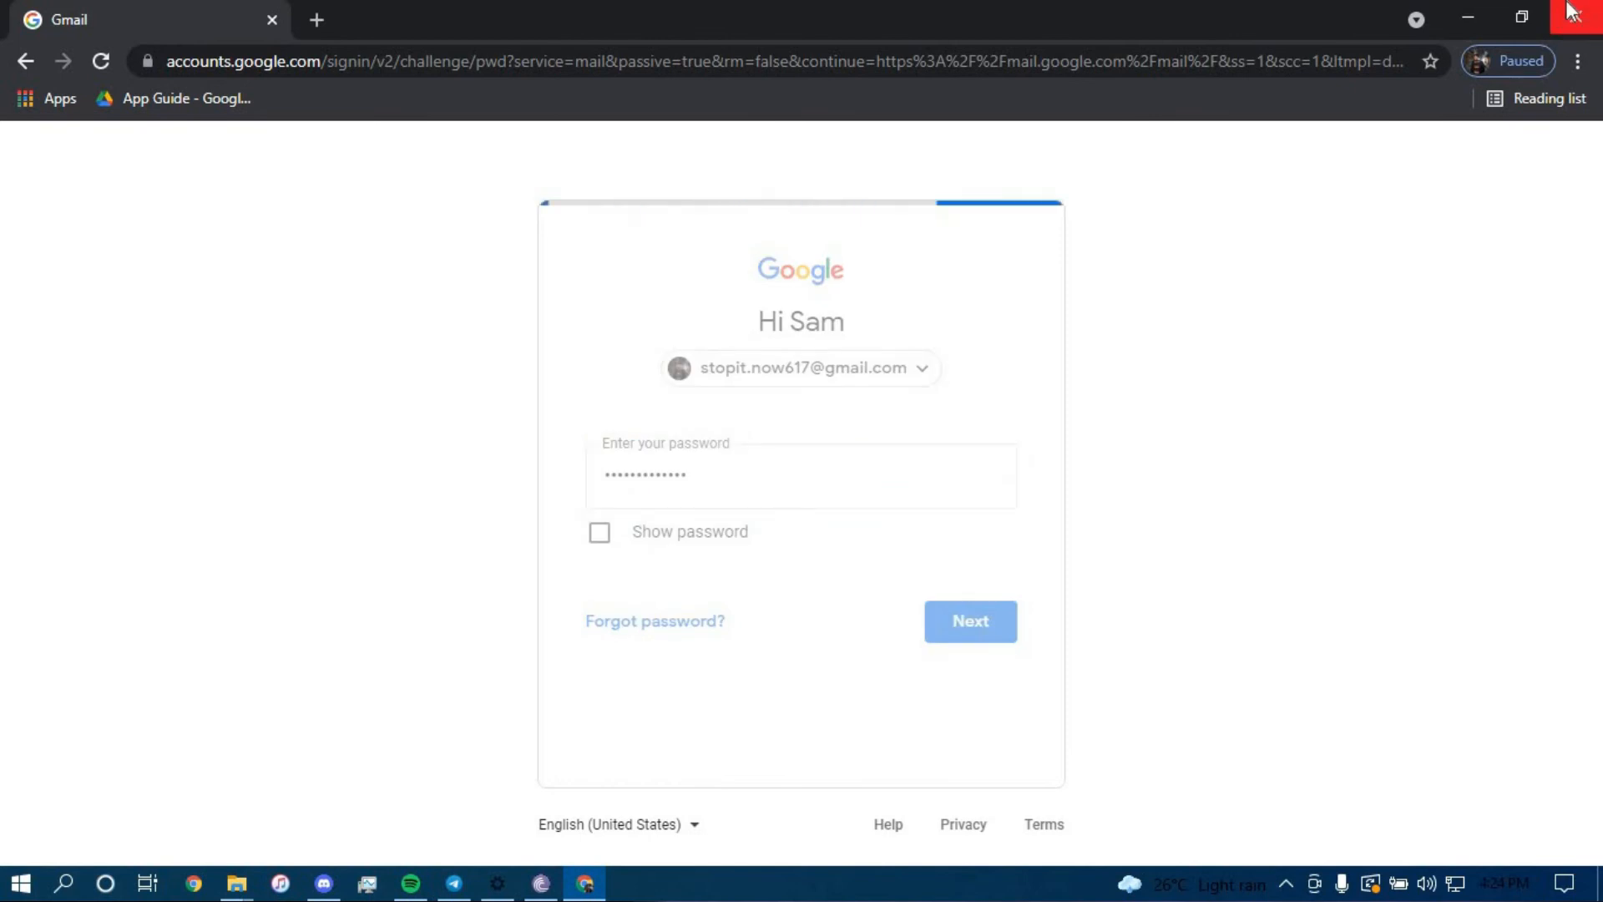
click(969, 621)
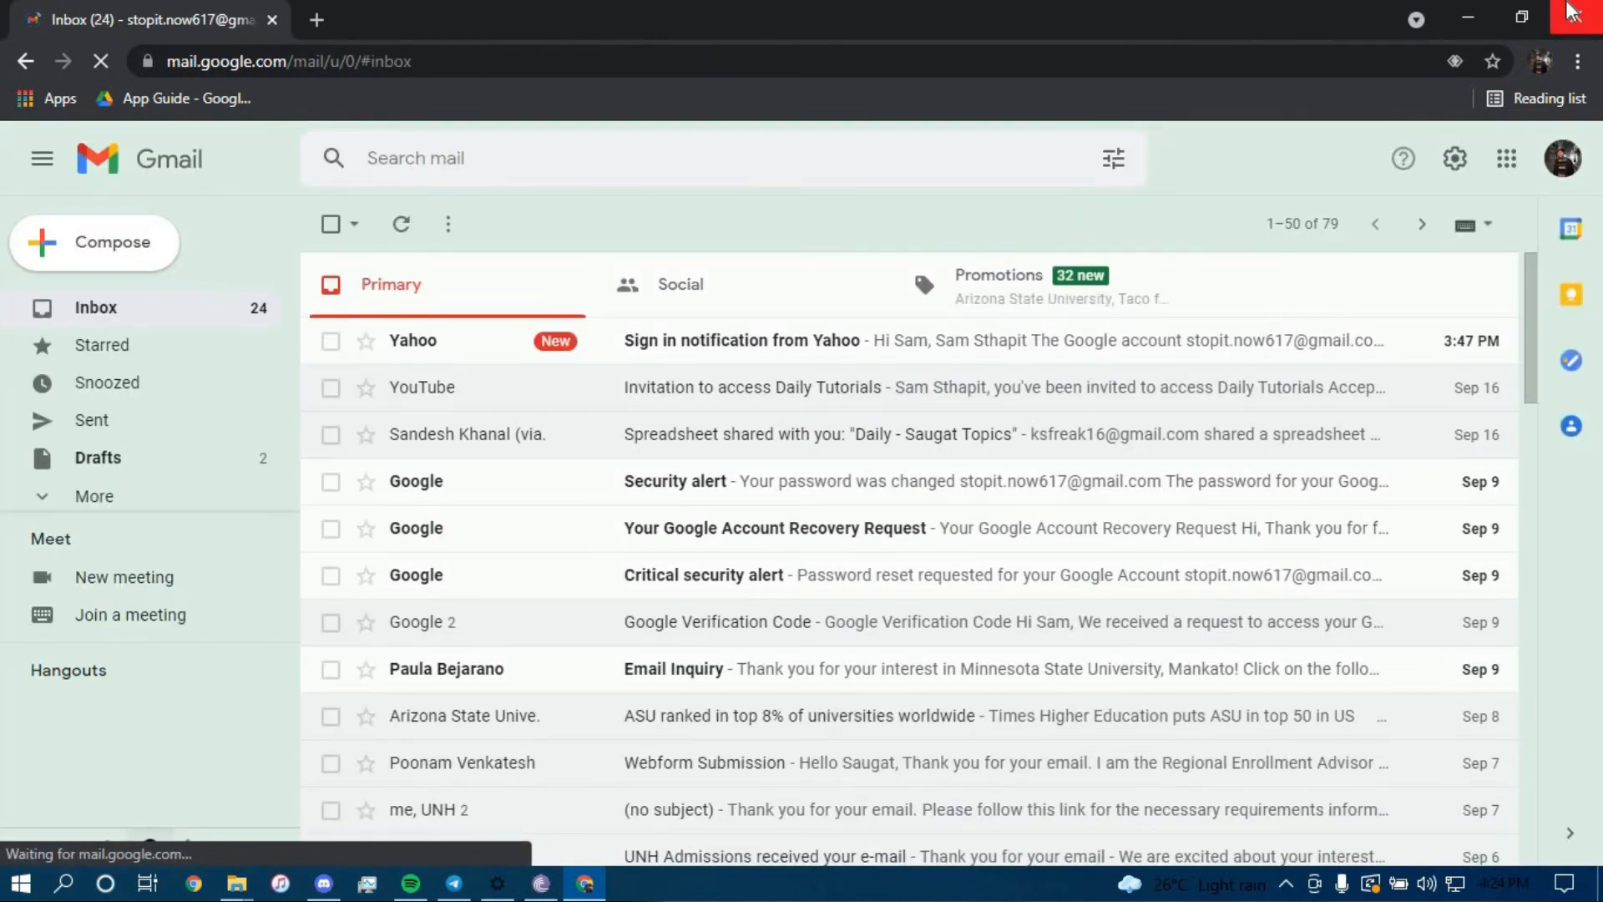